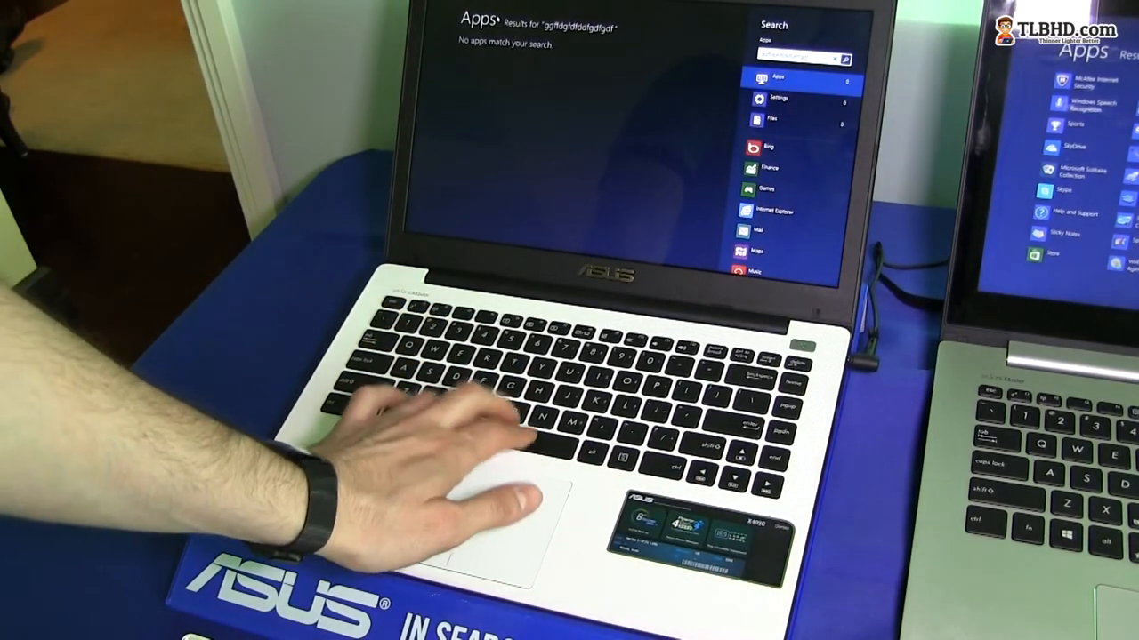
text(hkkhjkjhdxsdas)
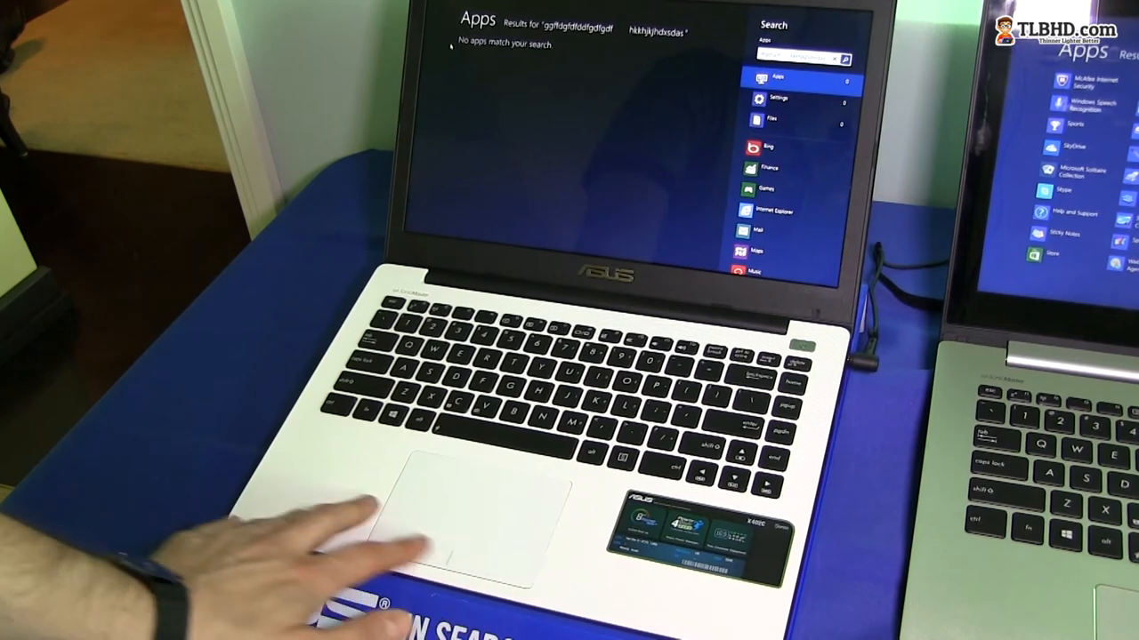